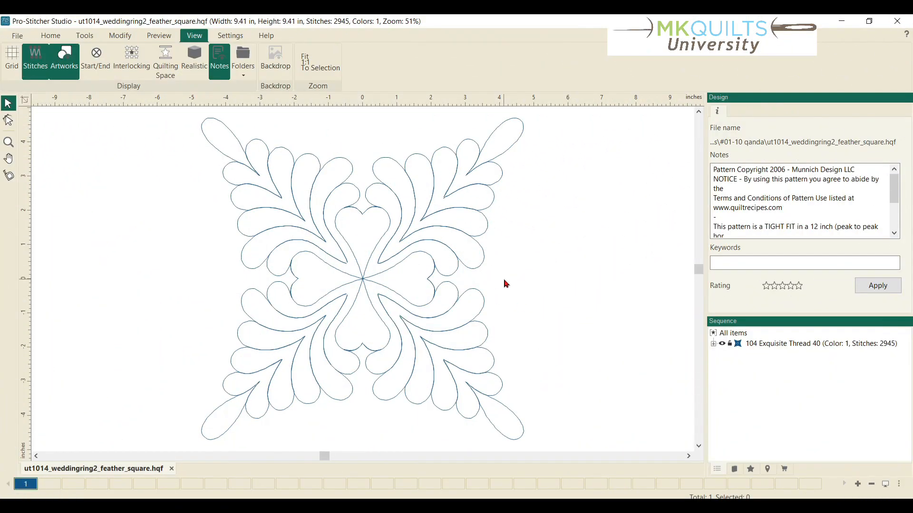
pyautogui.moveTo(523, 246)
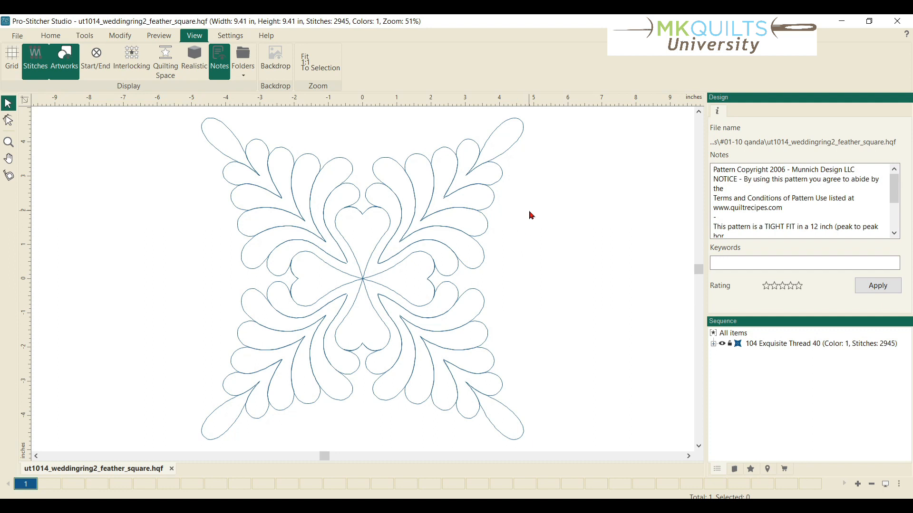
pyautogui.moveTo(553, 277)
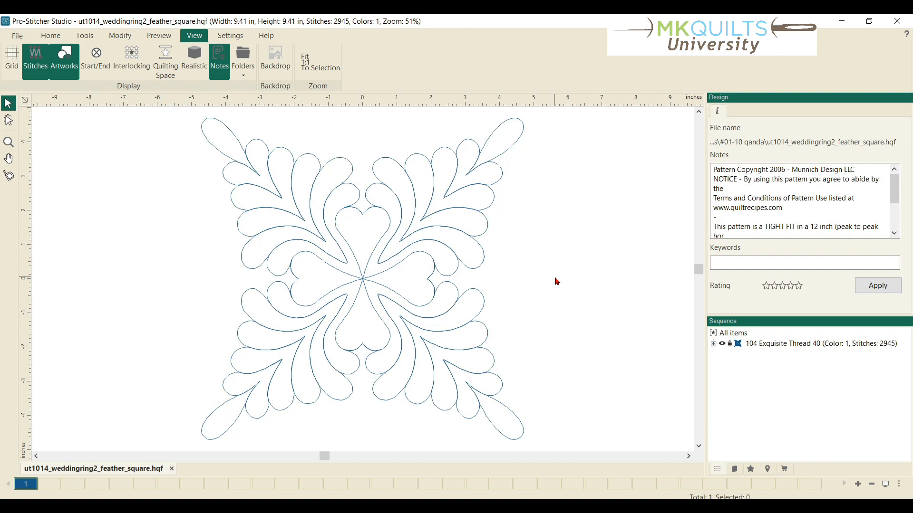
pyautogui.moveTo(557, 333)
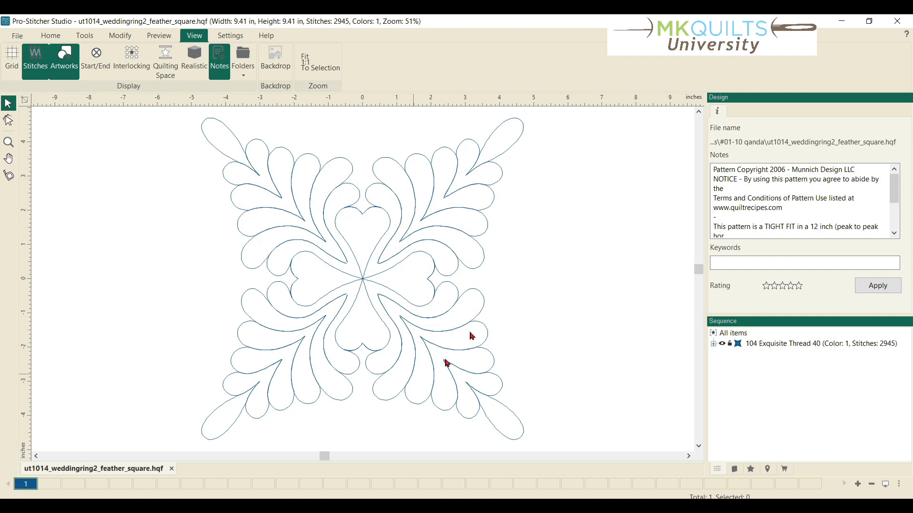
pyautogui.moveTo(352, 260)
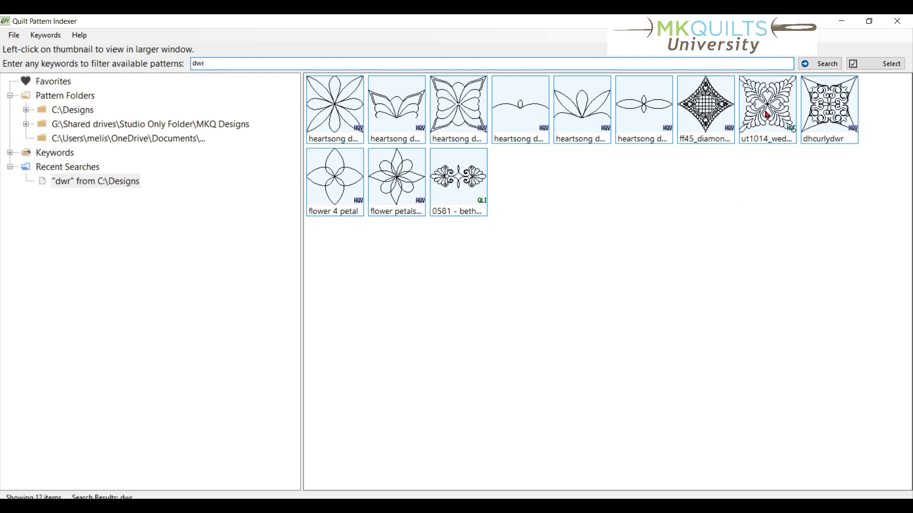
# - Open the ut1014_weddingring2_feather_square thumbnail in the larger preview window
pyautogui.click(766, 108)
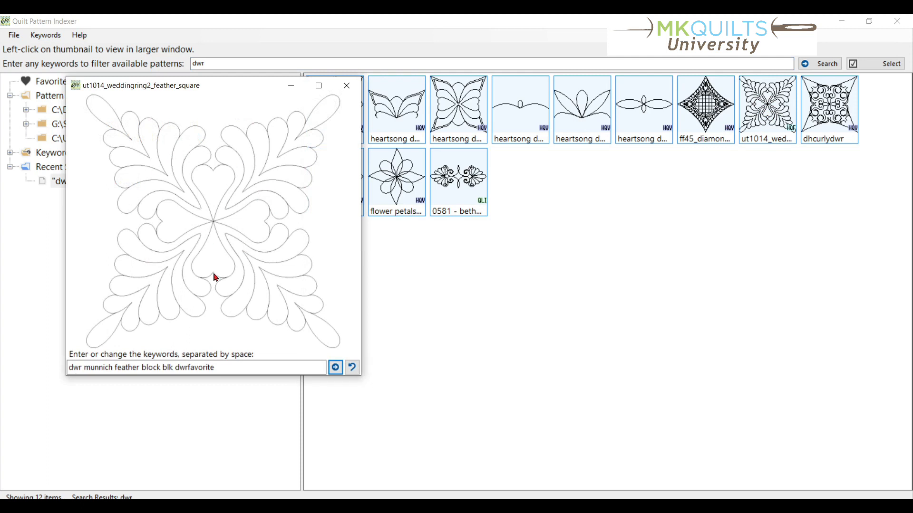
pyautogui.moveTo(198, 239)
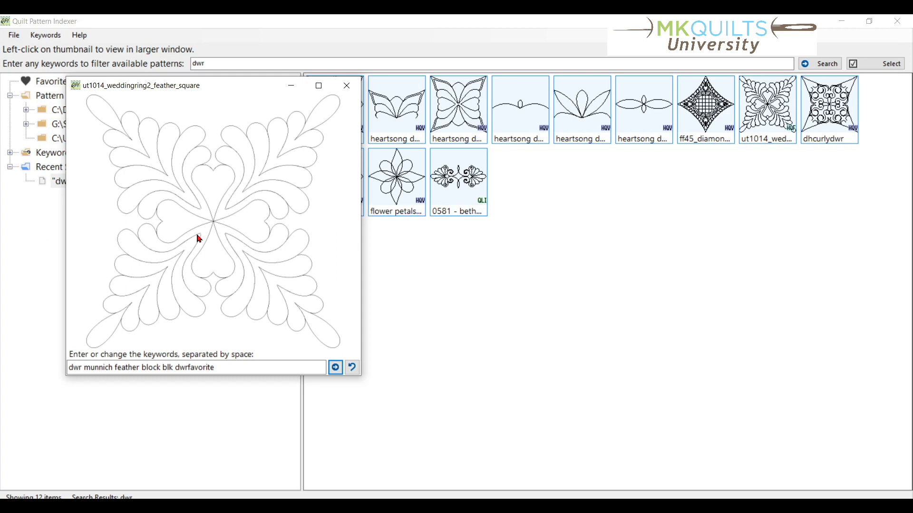
pyautogui.moveTo(218, 244)
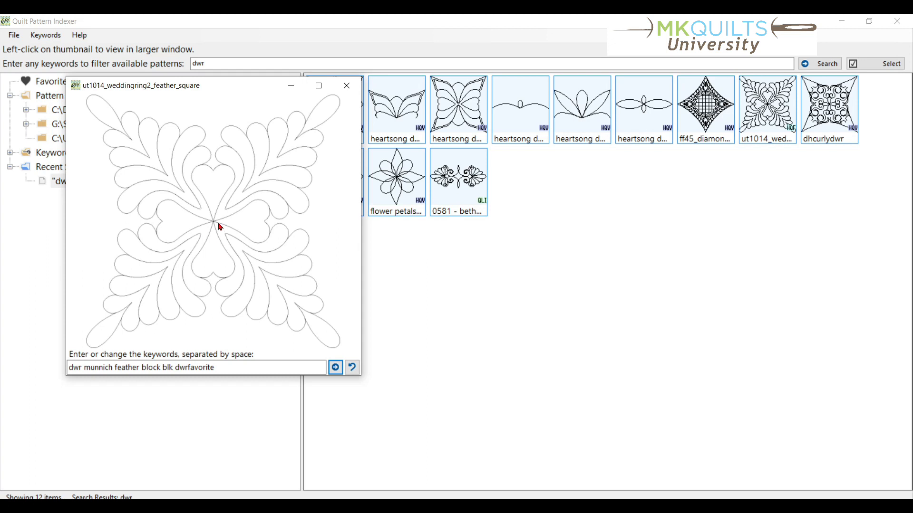
pyautogui.moveTo(216, 194)
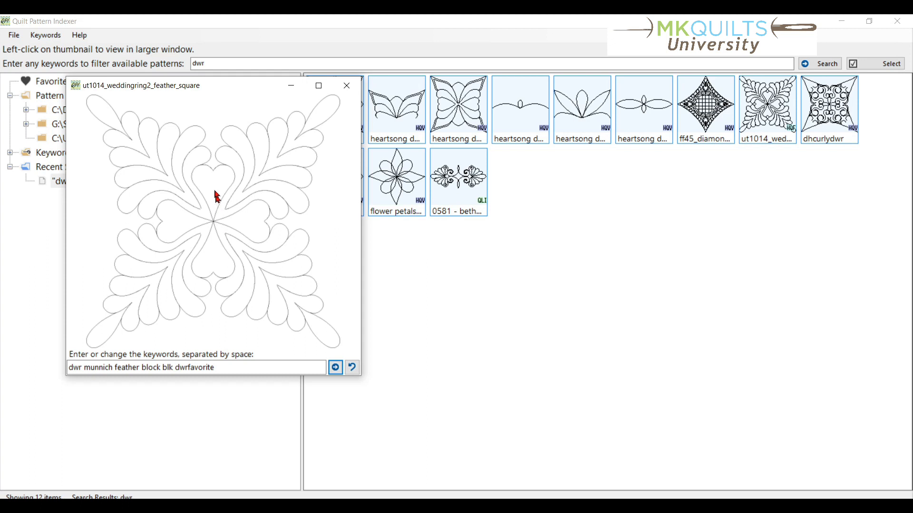
pyautogui.moveTo(212, 167)
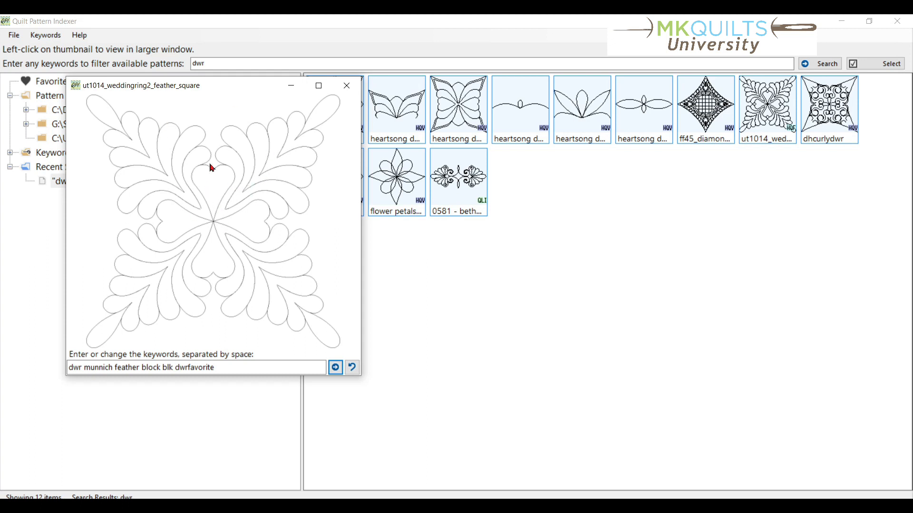
pyautogui.moveTo(221, 189)
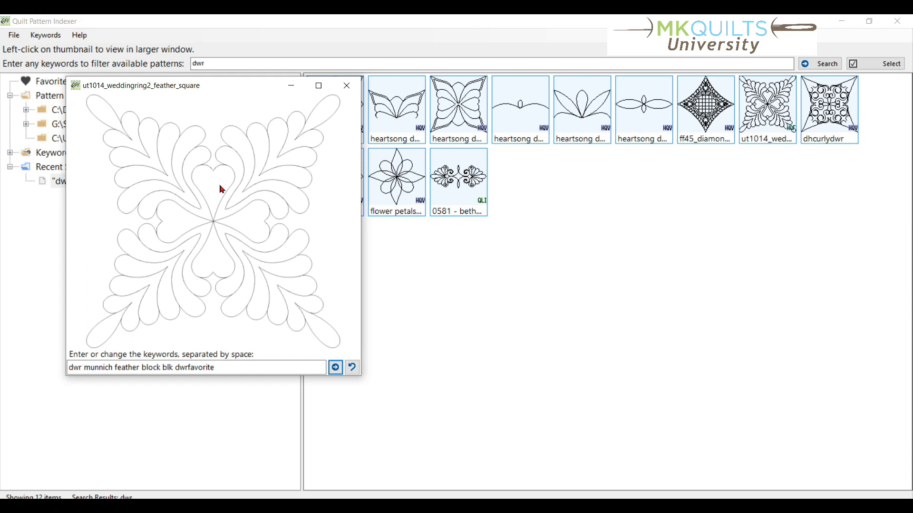
# - Open the previewed feather square pattern in Pro-Stitcher Designer from its context menu
pyautogui.rightClick(220, 178)
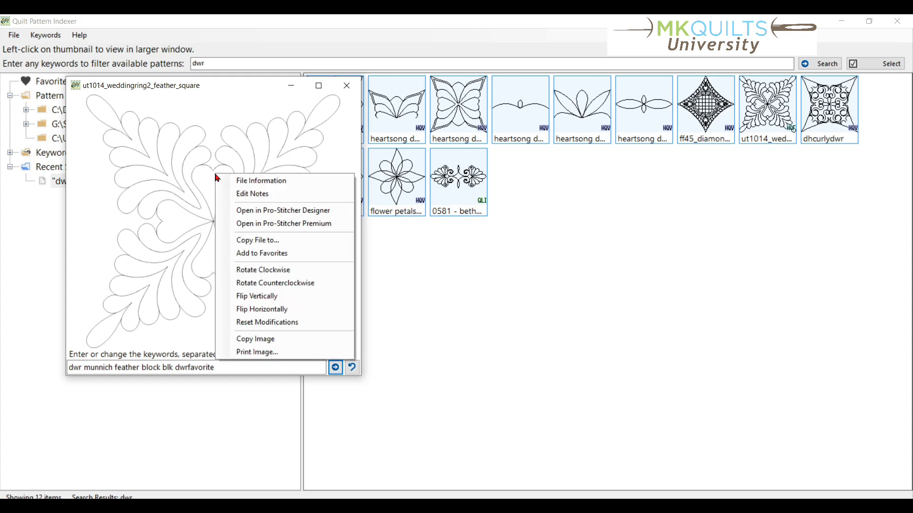
pyautogui.moveTo(289, 211)
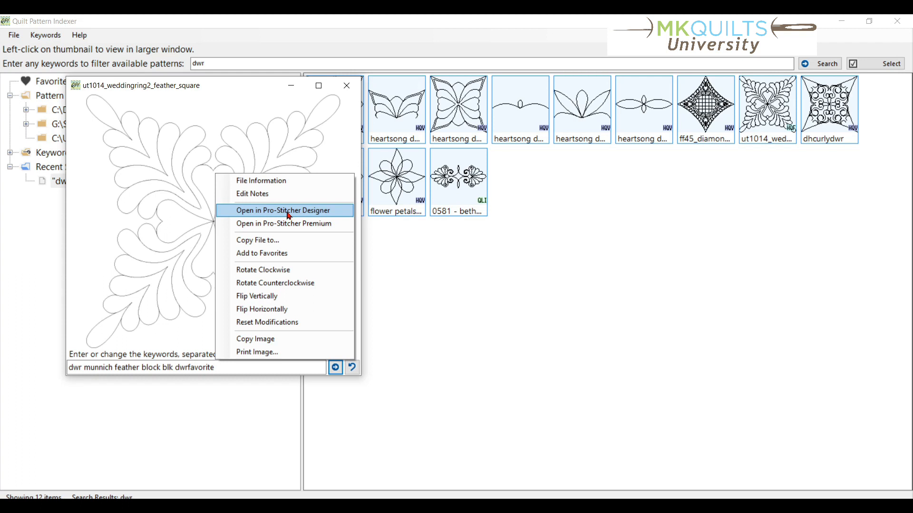
pyautogui.click(283, 210)
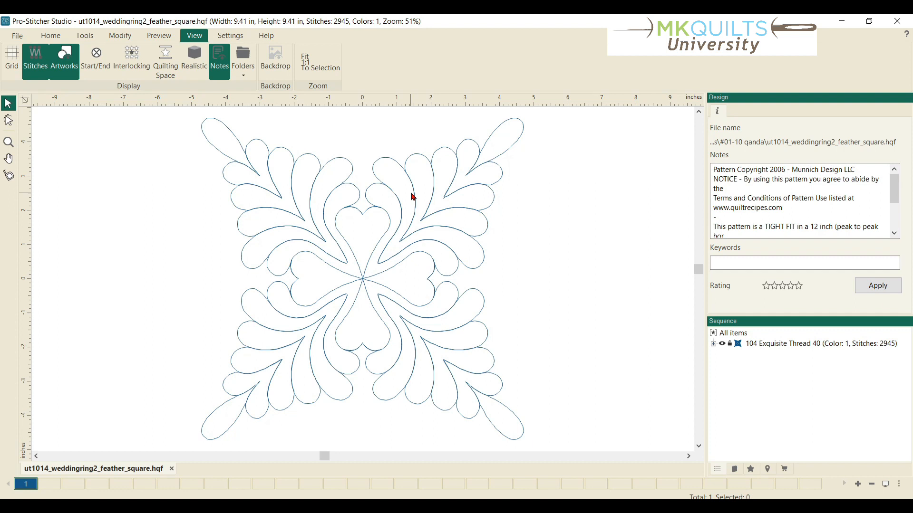
pyautogui.moveTo(415, 197)
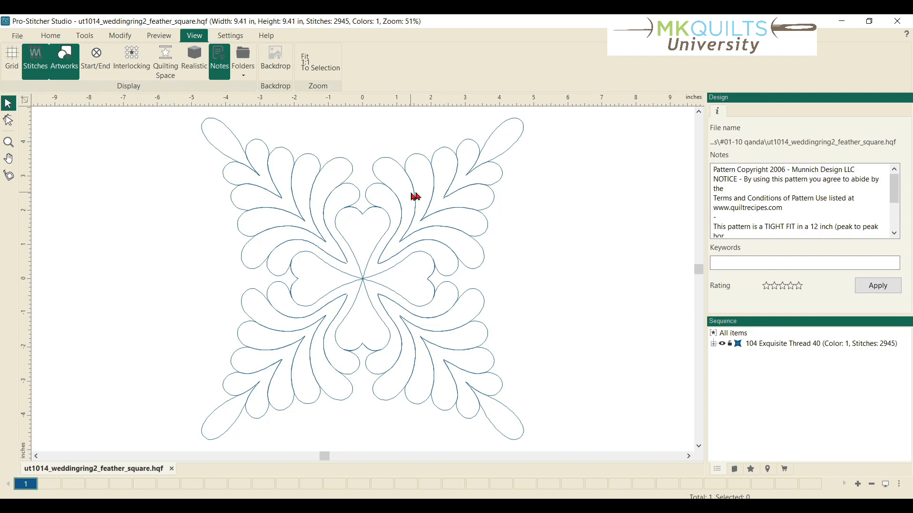
pyautogui.moveTo(416, 197)
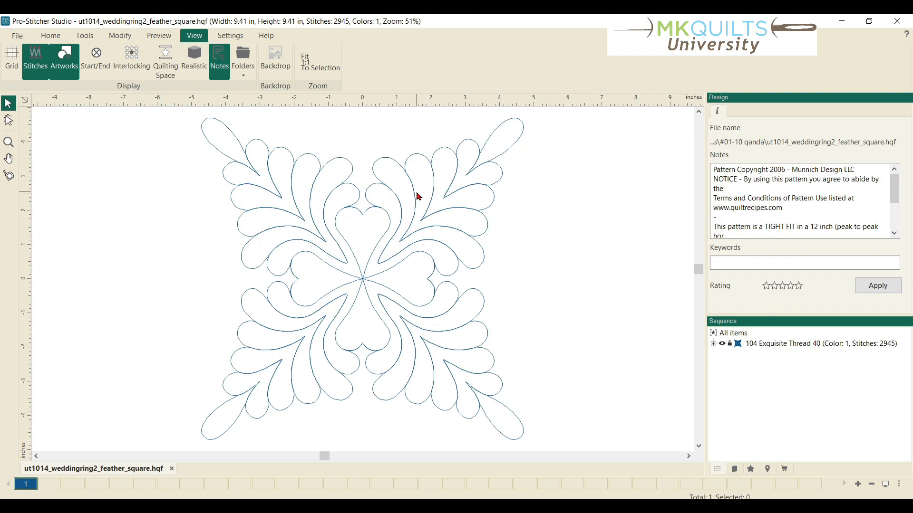
pyautogui.moveTo(291, 289)
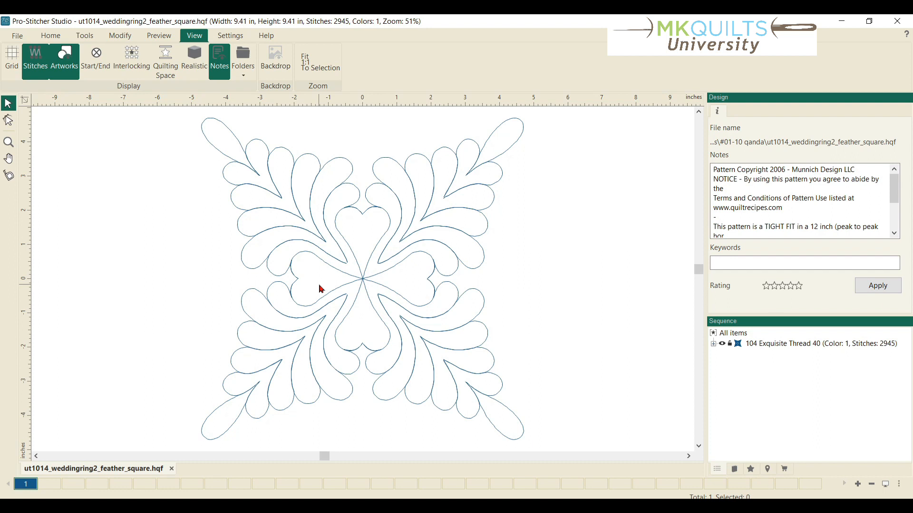
pyautogui.moveTo(351, 288)
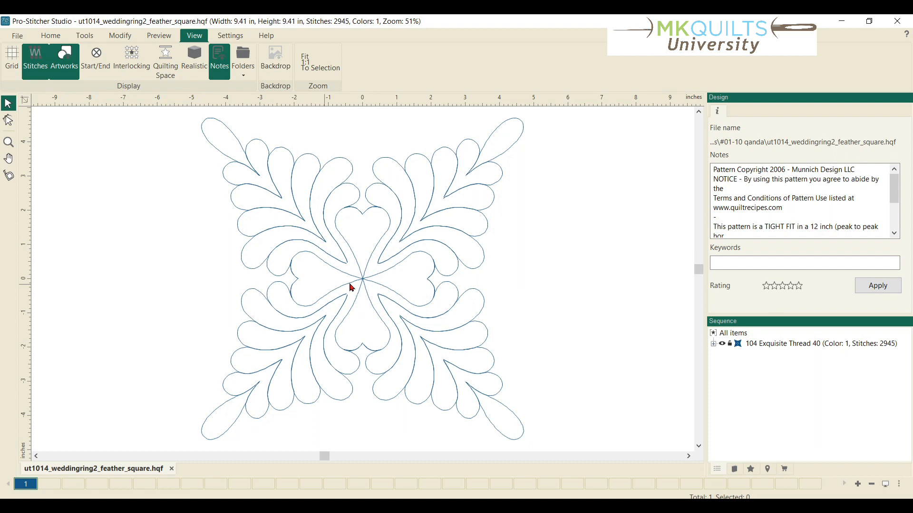
pyautogui.moveTo(343, 212)
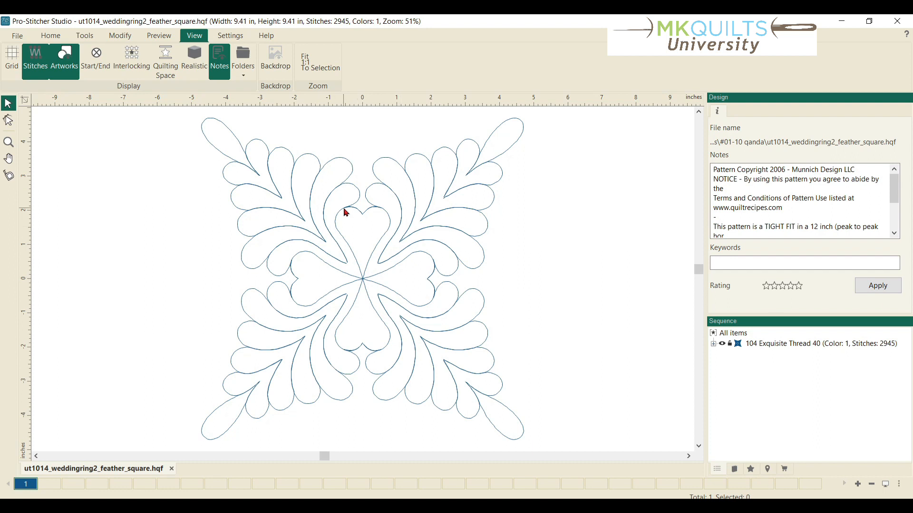
pyautogui.moveTo(457, 230)
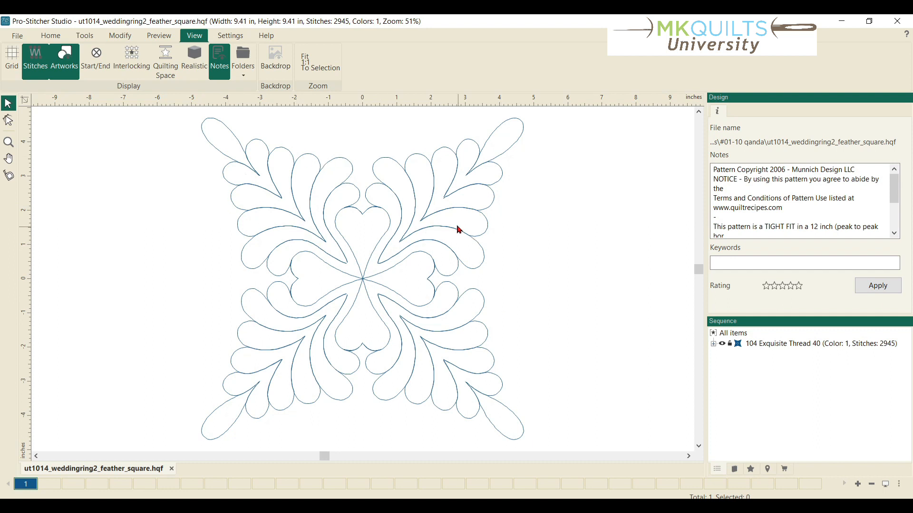
pyautogui.moveTo(393, 215)
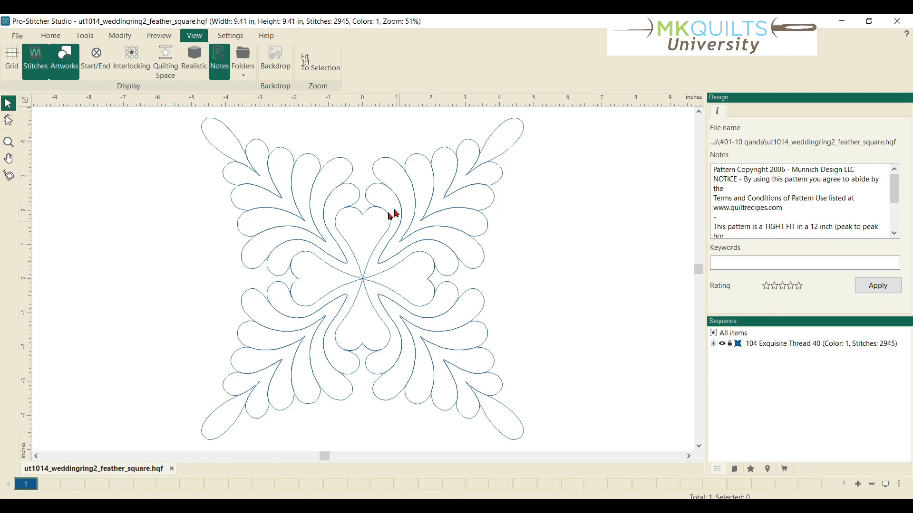
pyautogui.moveTo(396, 218)
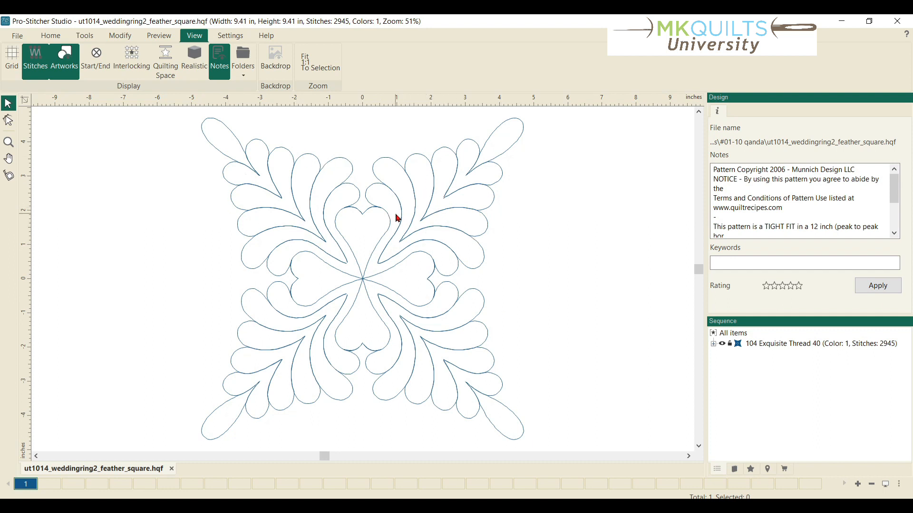
pyautogui.moveTo(419, 224)
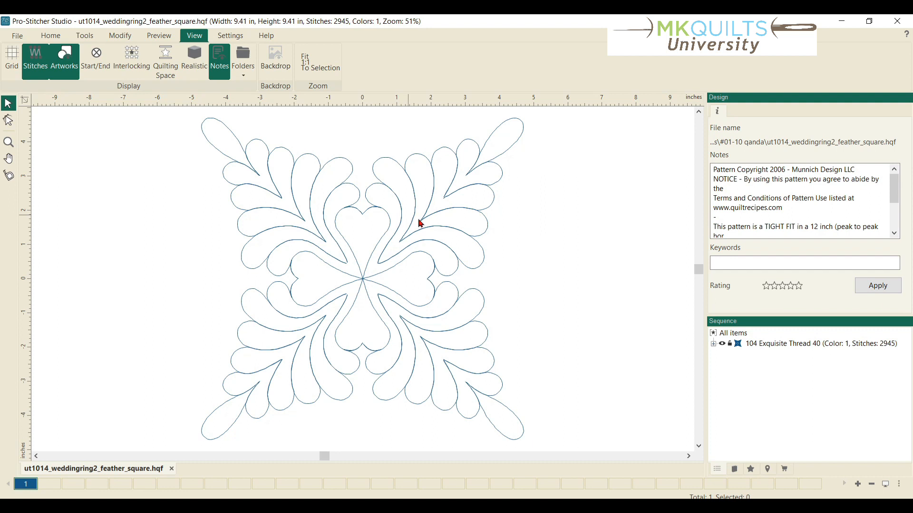
pyautogui.moveTo(404, 228)
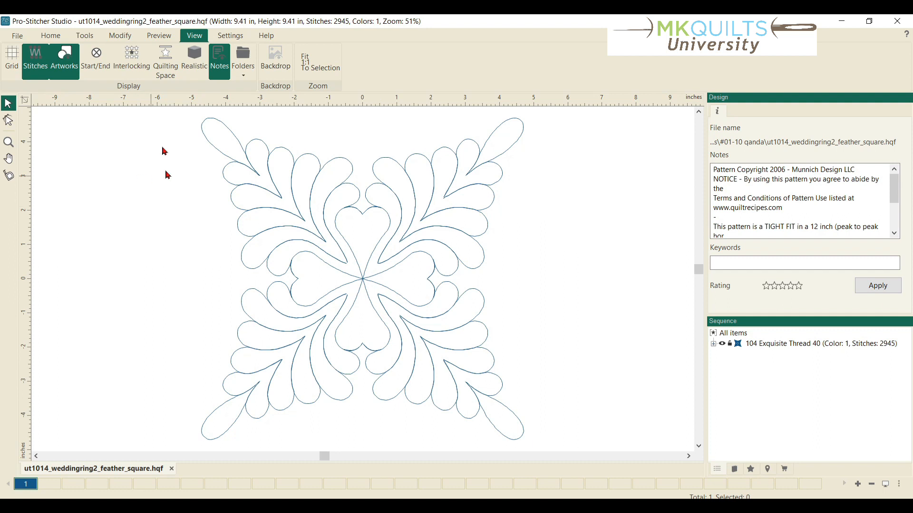
# - Start File > Save As Image and name the exported picture DWR
pyautogui.click(17, 35)
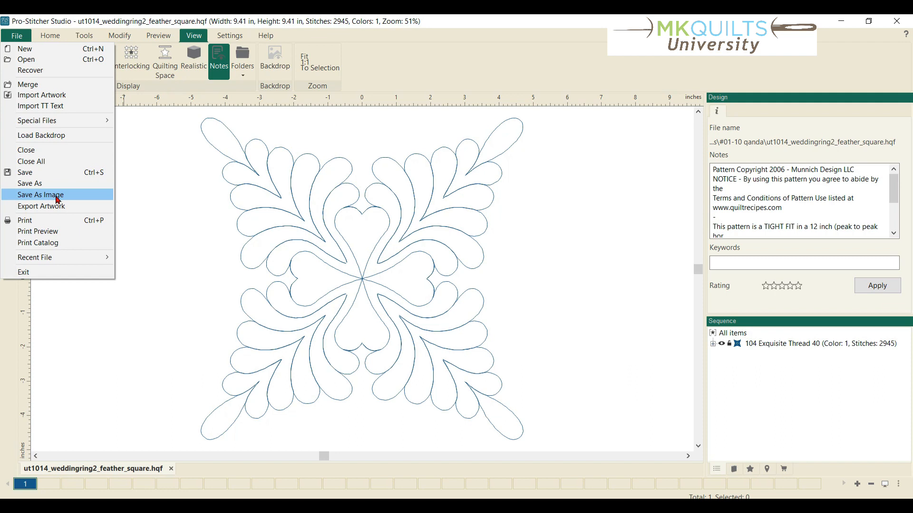
pyautogui.click(40, 194)
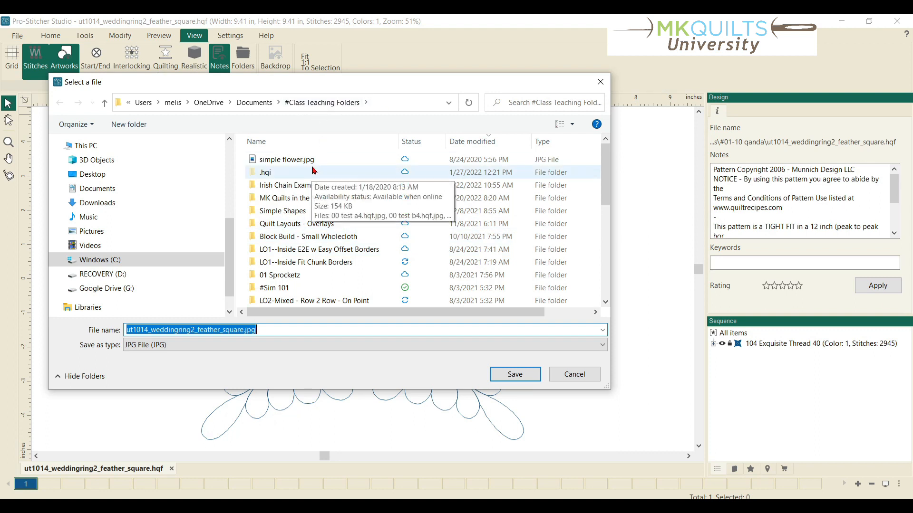
pyautogui.write('DWR')
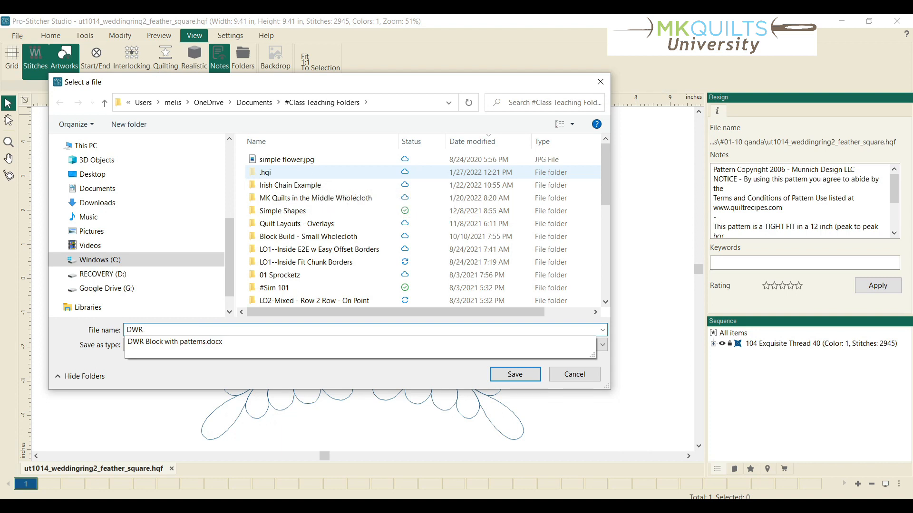
pyautogui.click(513, 374)
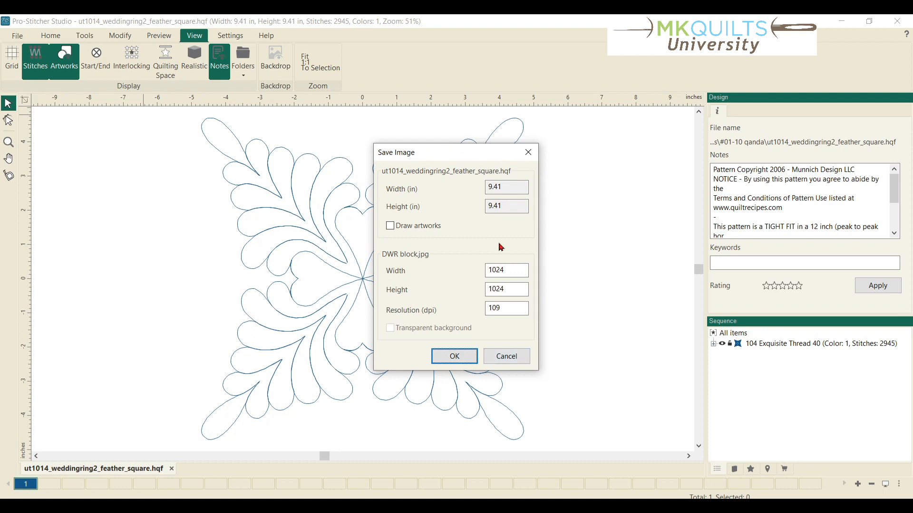
pyautogui.moveTo(480, 296)
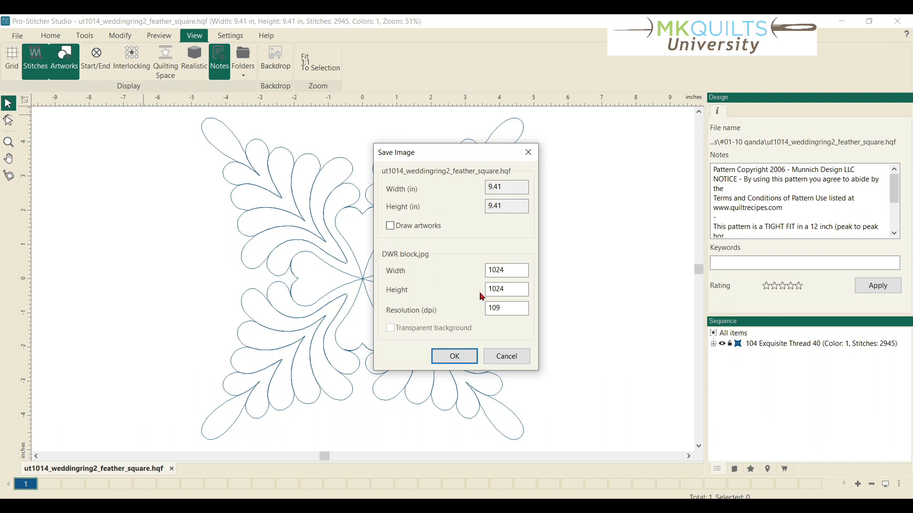
pyautogui.moveTo(402, 146)
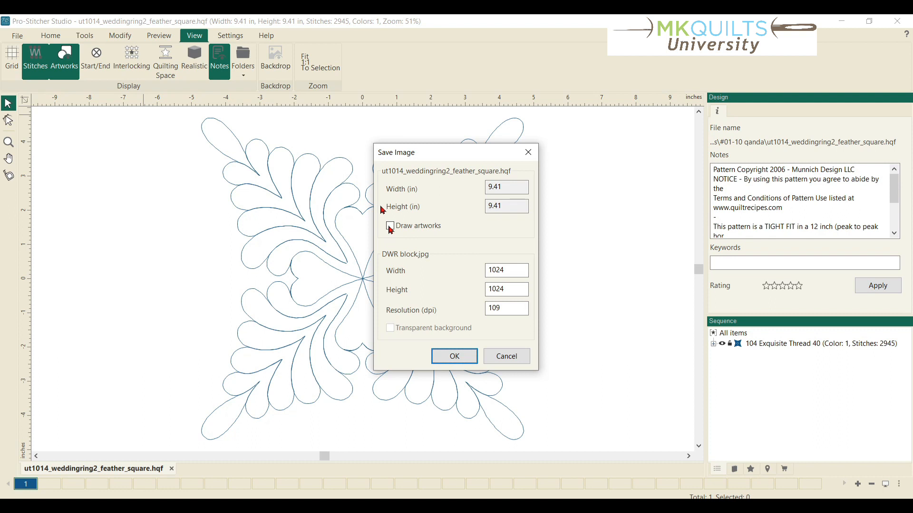
# - Confirm the 1024 x 1024, 109 dpi export of DWR block.jpg without artworks
pyautogui.click(389, 226)
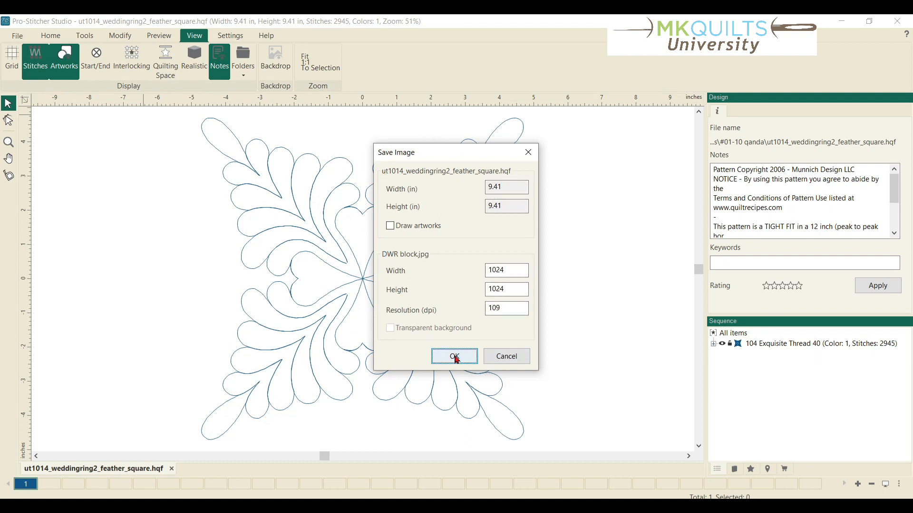
pyautogui.click(453, 356)
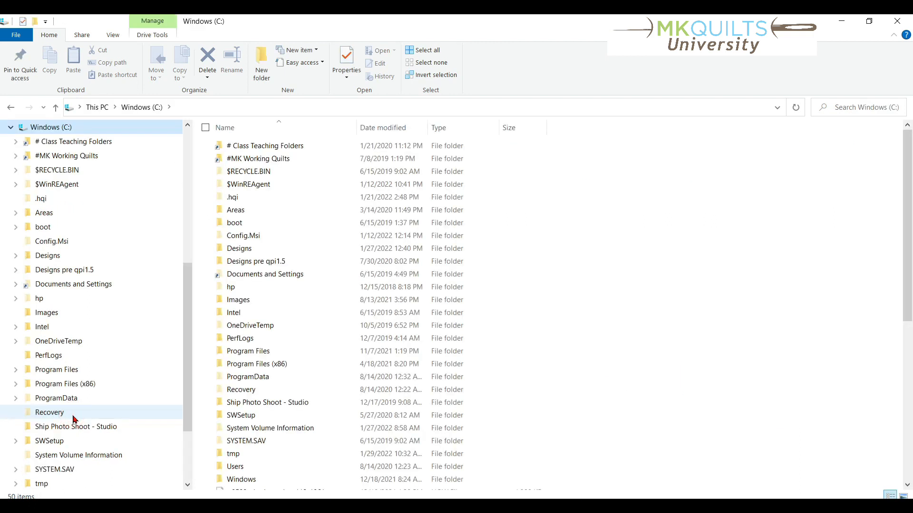
# - Open DWR block.jpg in Photos from # Class Teaching Folders, sorted by date modified
pyautogui.click(267, 146)
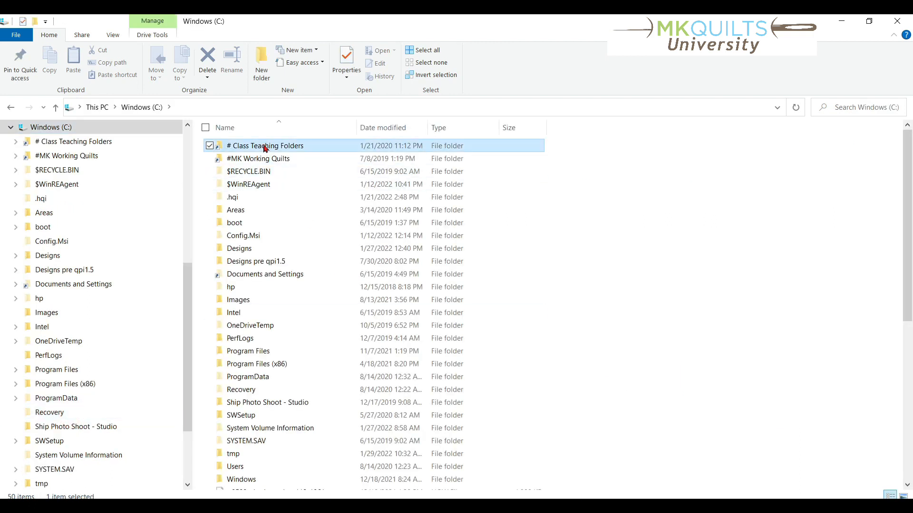
pyautogui.doubleClick(266, 145)
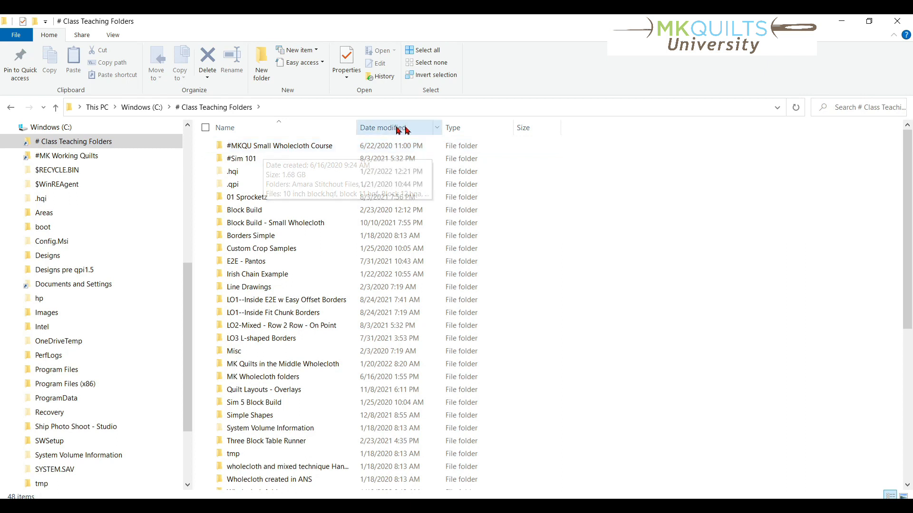
pyautogui.moveTo(405, 130)
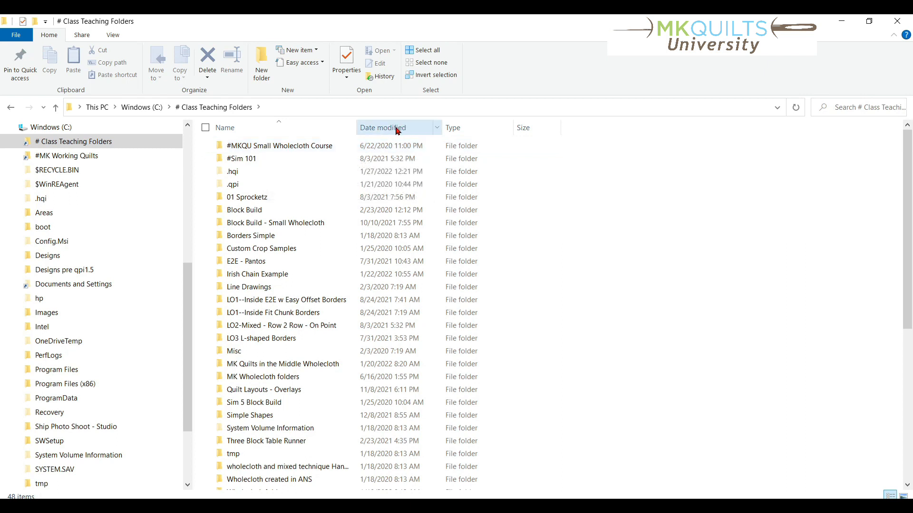
pyautogui.click(381, 128)
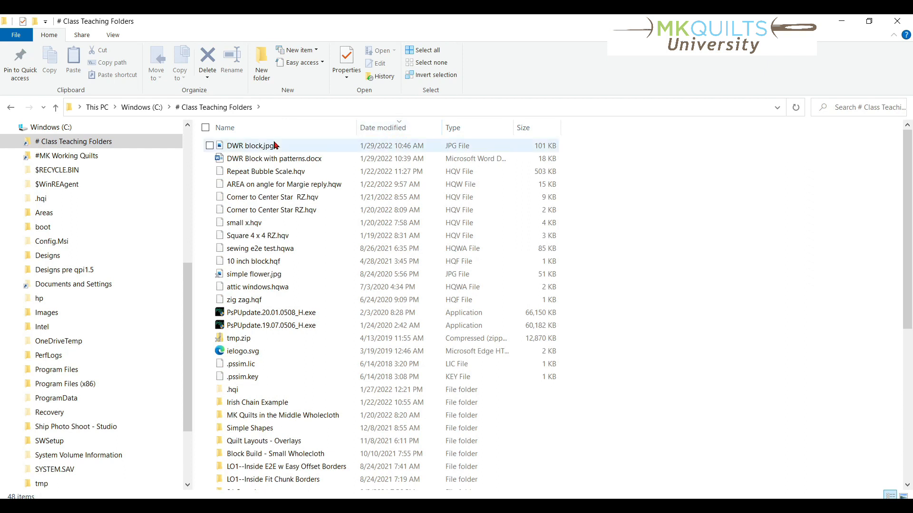
pyautogui.moveTo(251, 145)
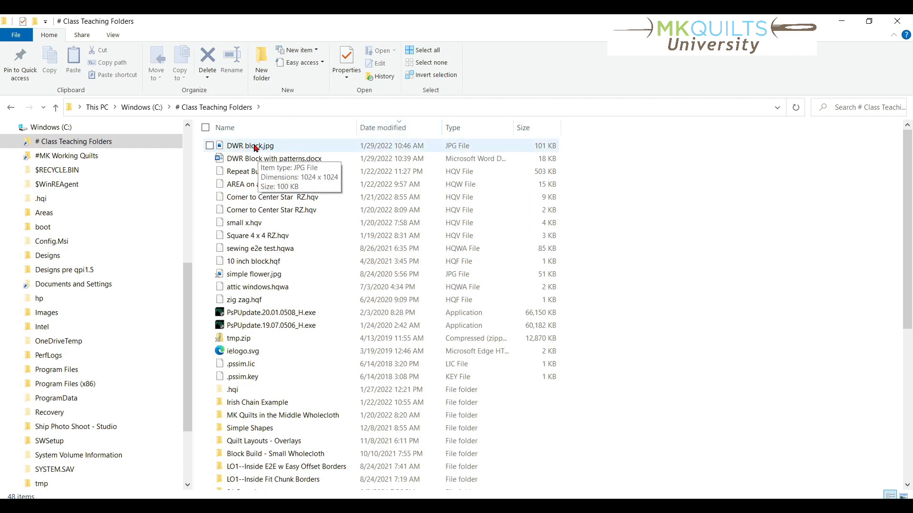
pyautogui.click(251, 145)
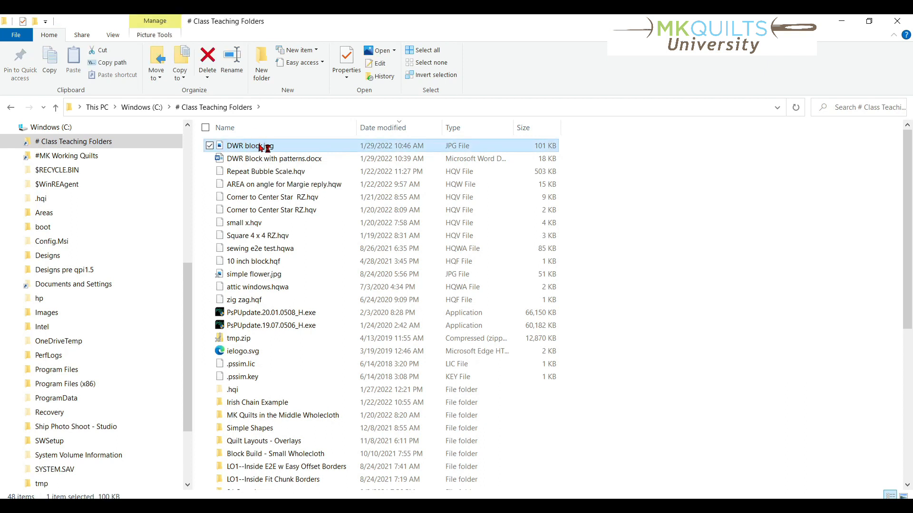
pyautogui.doubleClick(249, 146)
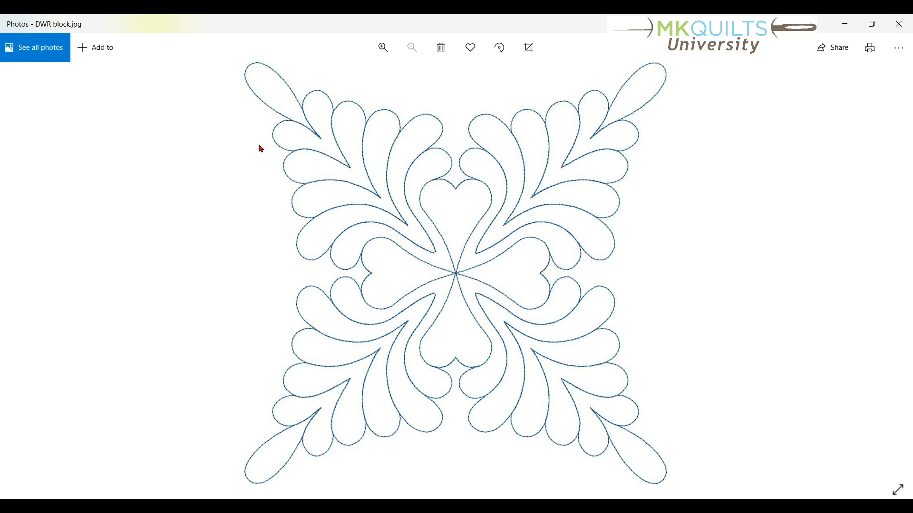
pyautogui.moveTo(361, 233)
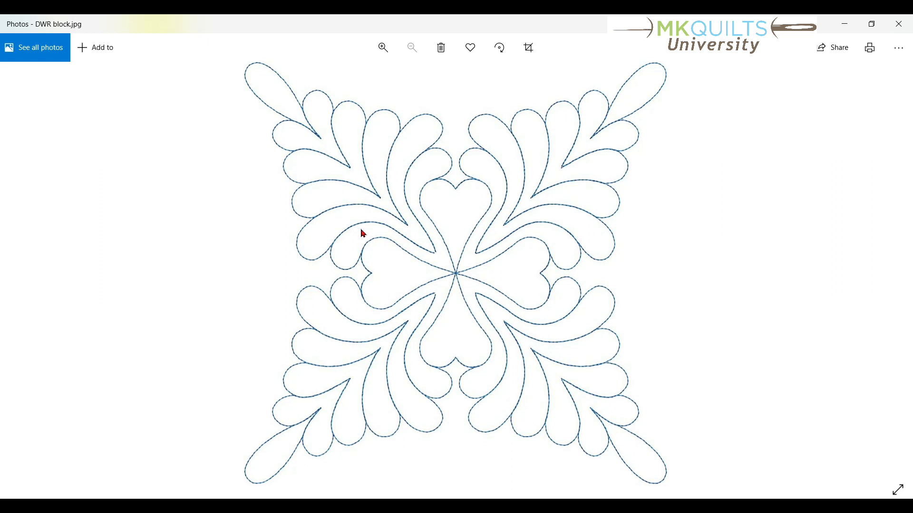
pyautogui.moveTo(348, 227)
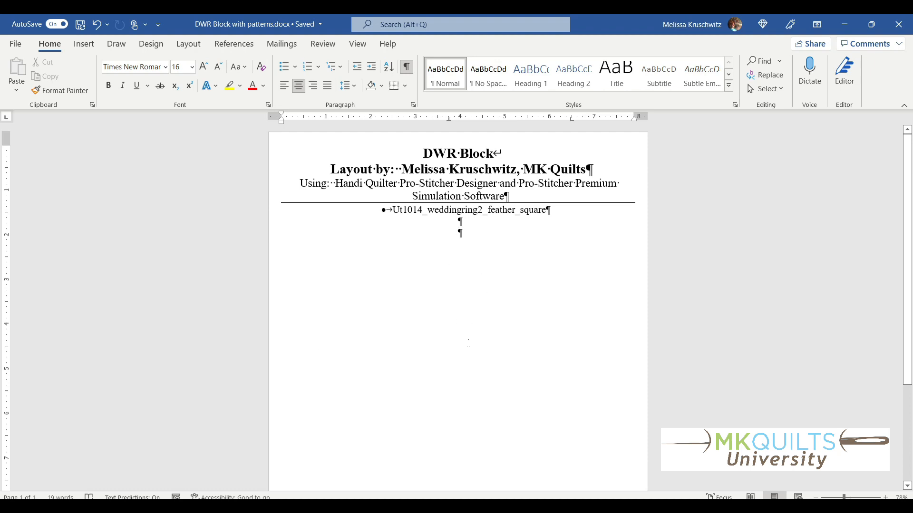
# - Insert DWR block.jpg from this device below the pattern name
pyautogui.click(459, 232)
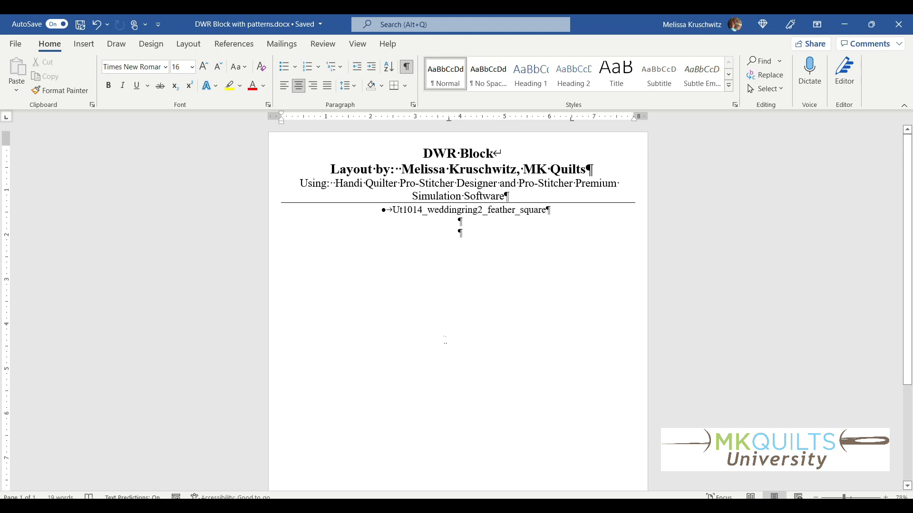
pyautogui.click(84, 44)
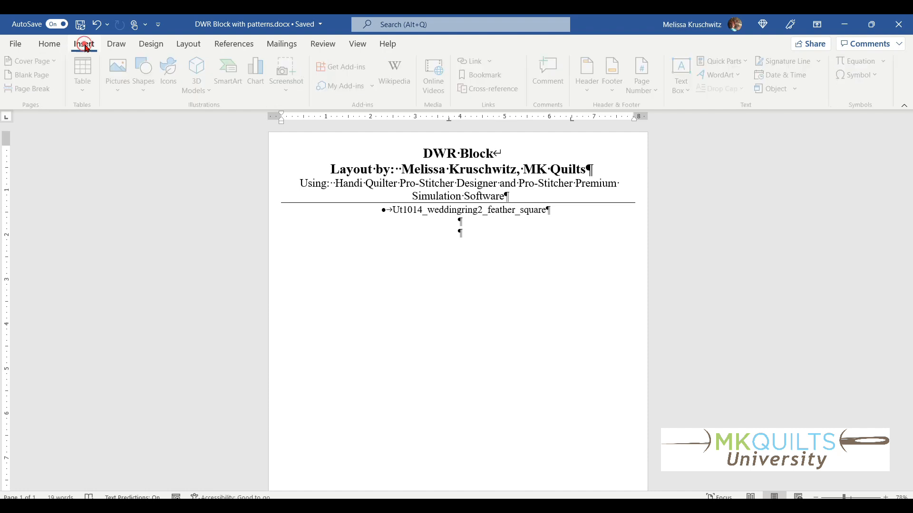
pyautogui.click(117, 70)
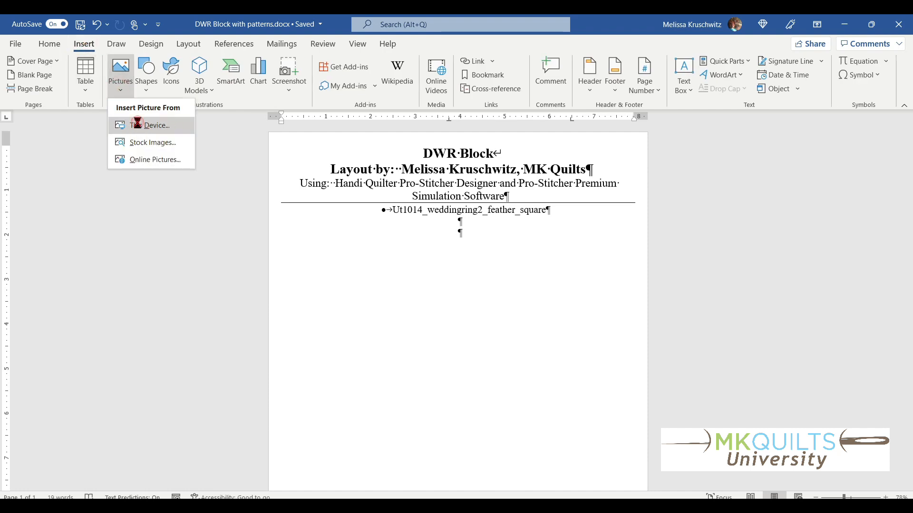
pyautogui.click(155, 125)
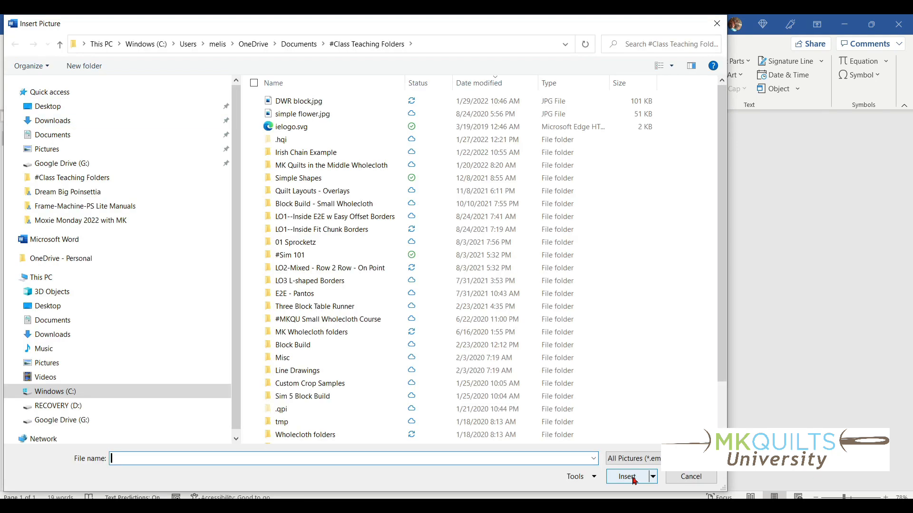
pyautogui.click(295, 242)
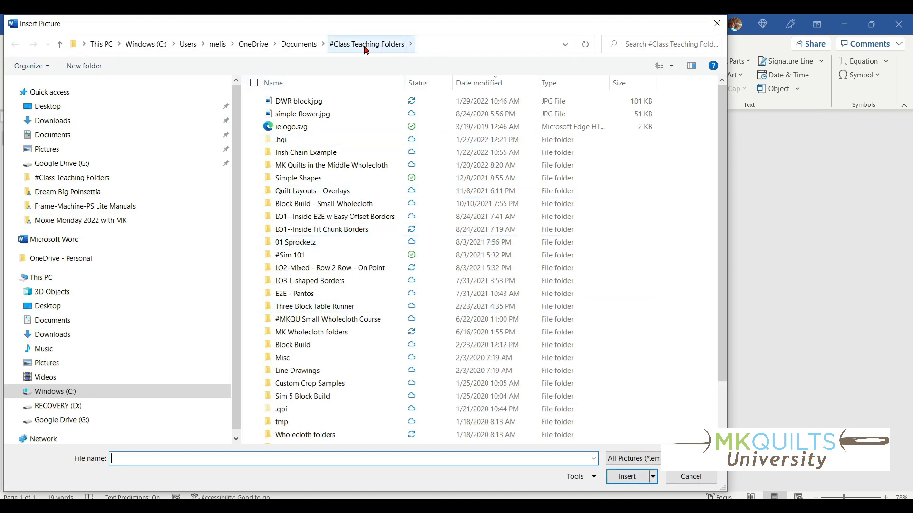
pyautogui.click(299, 101)
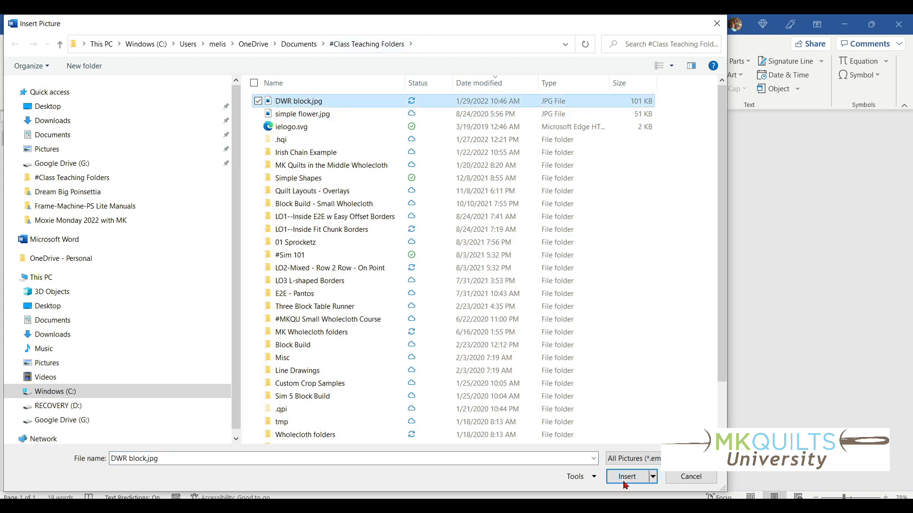
pyautogui.click(627, 477)
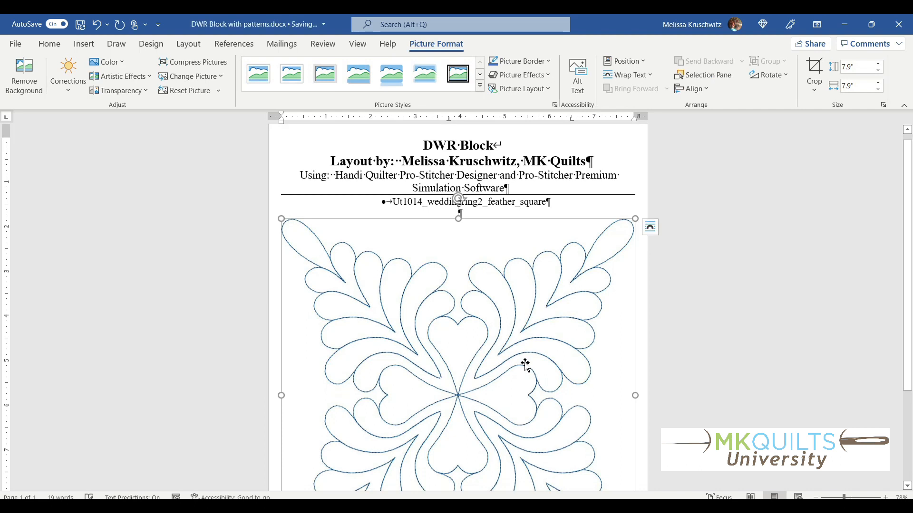
pyautogui.moveTo(523, 278)
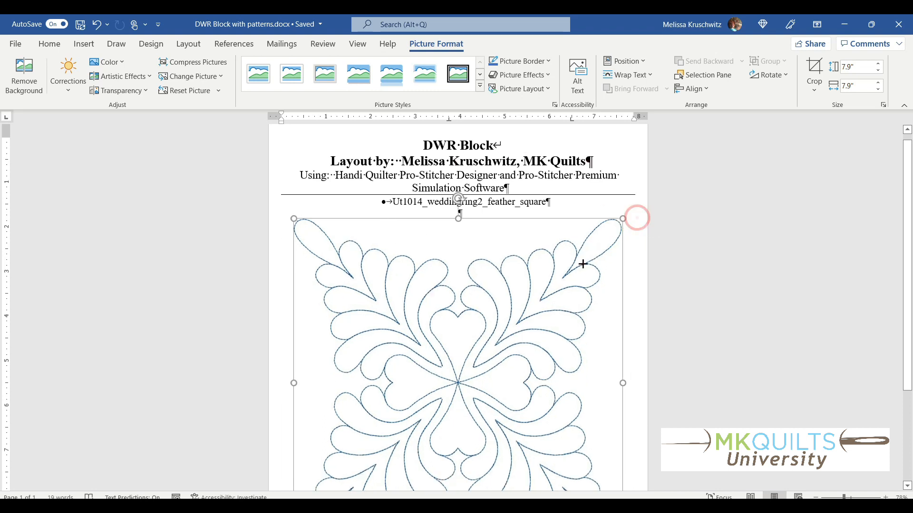
# - Shrink the feather square picture to about 3.8 inches, change its wrapping, and center it
pyautogui.moveTo(623, 218); pyautogui.dragTo(582, 218)
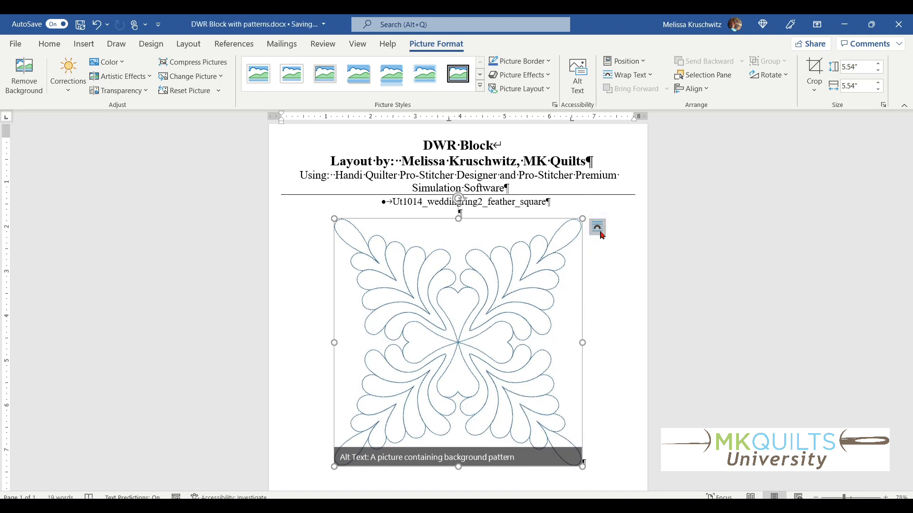
pyautogui.click(597, 226)
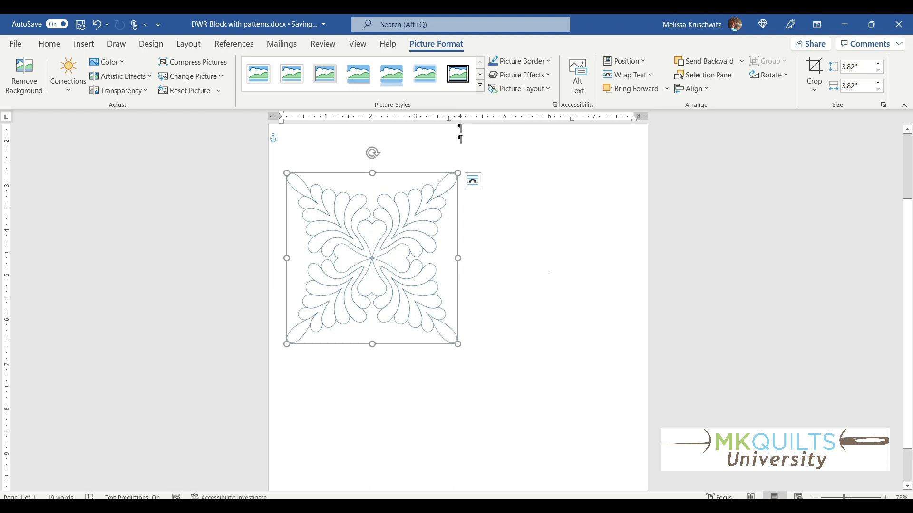
pyautogui.scroll(-3)
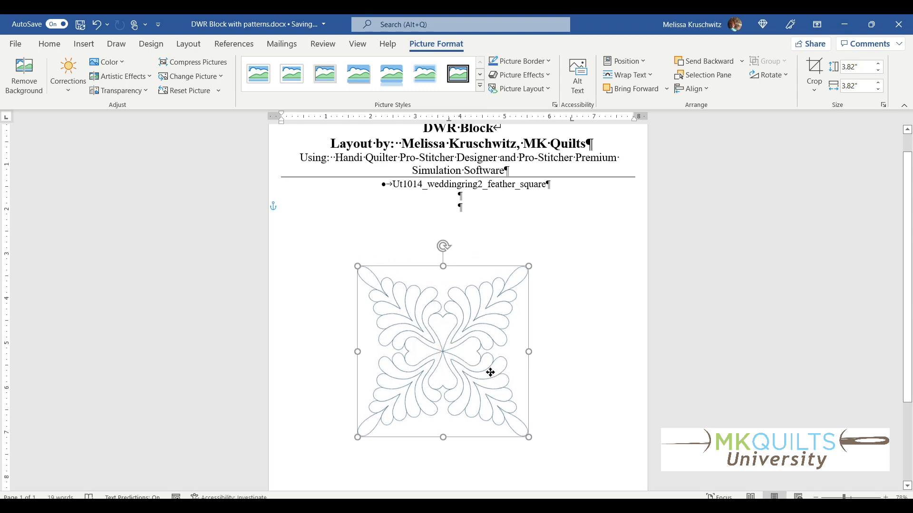
pyautogui.moveTo(491, 373); pyautogui.dragTo(508, 379)
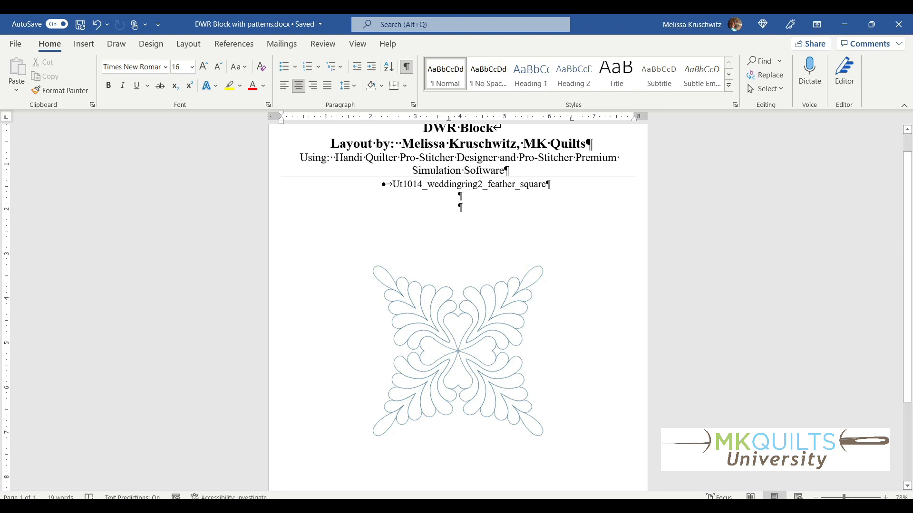
pyautogui.click(460, 207)
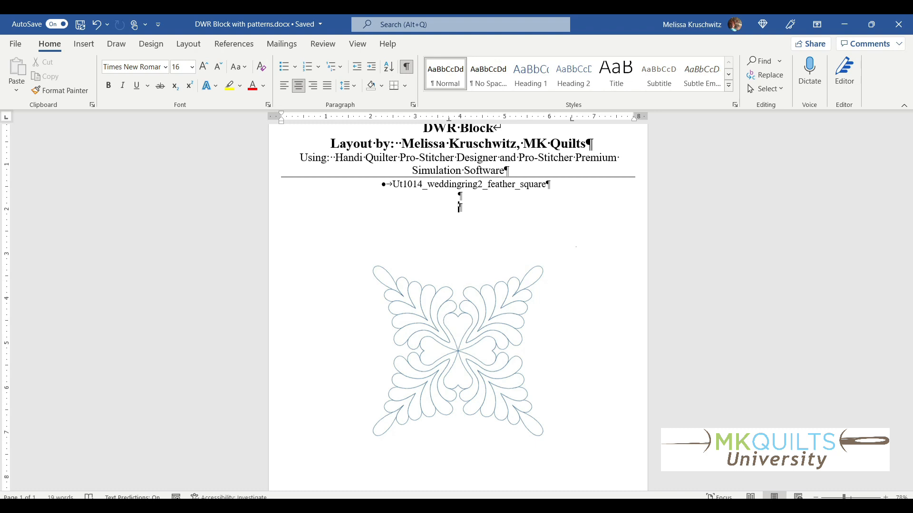
pyautogui.moveTo(522, 360)
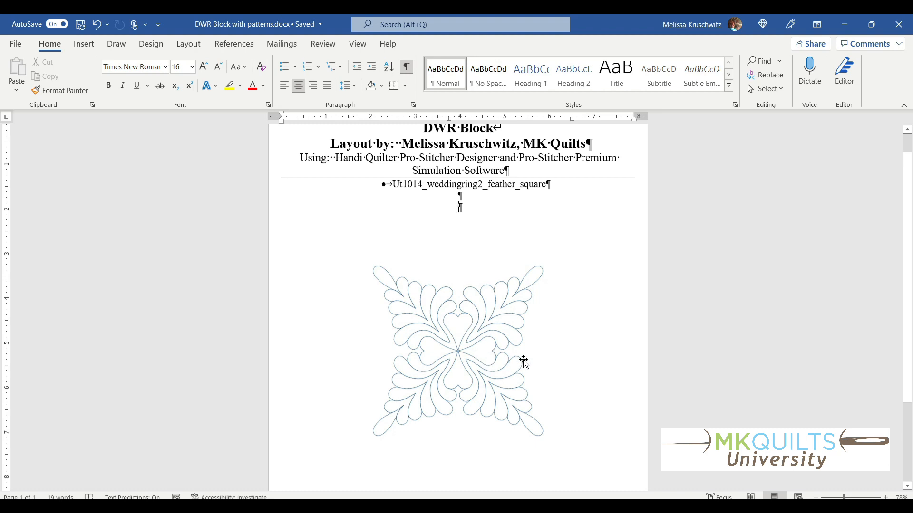
pyautogui.moveTo(479, 331)
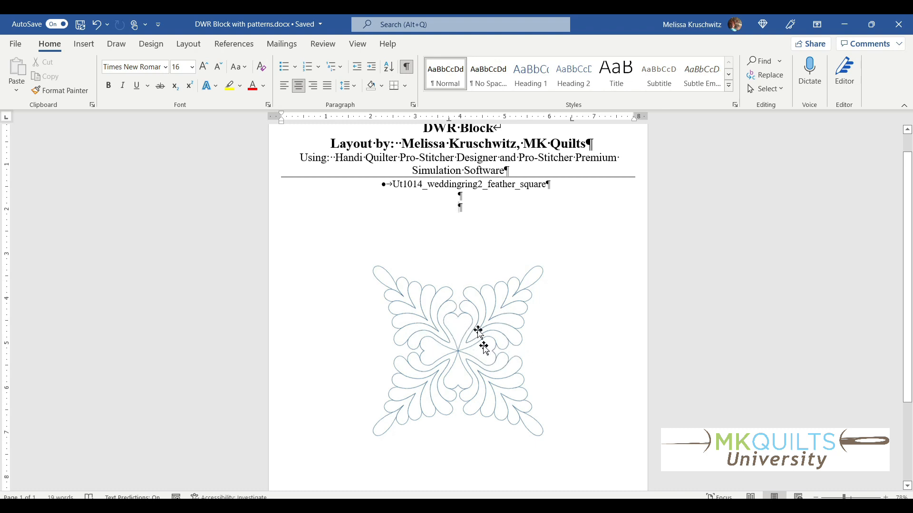